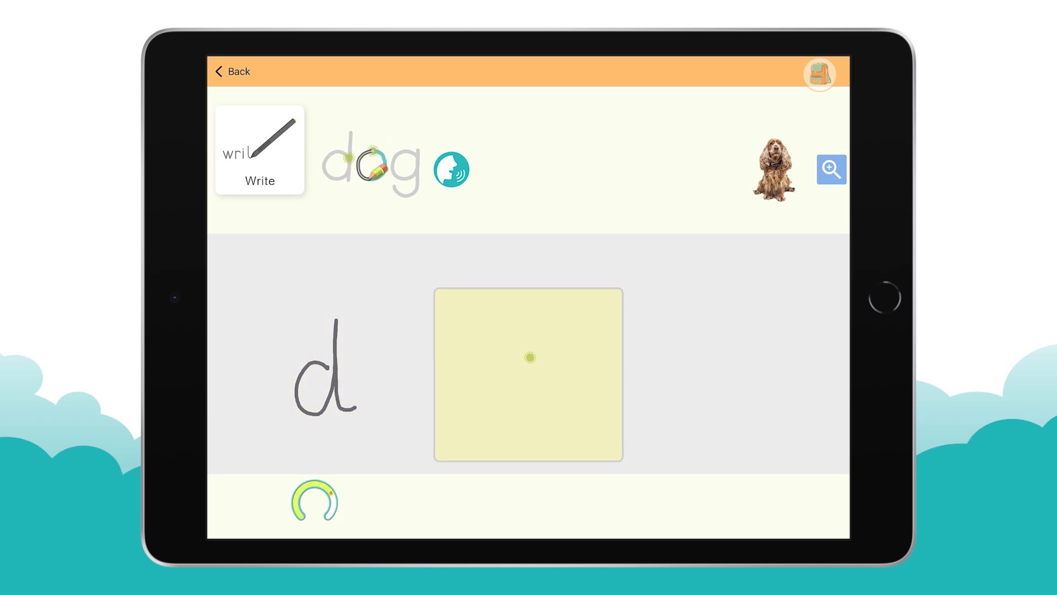
# - Write the letter o in the yellow writing box and submit it twice
pyautogui.moveTo(546, 357); pyautogui.dragTo(529, 405)
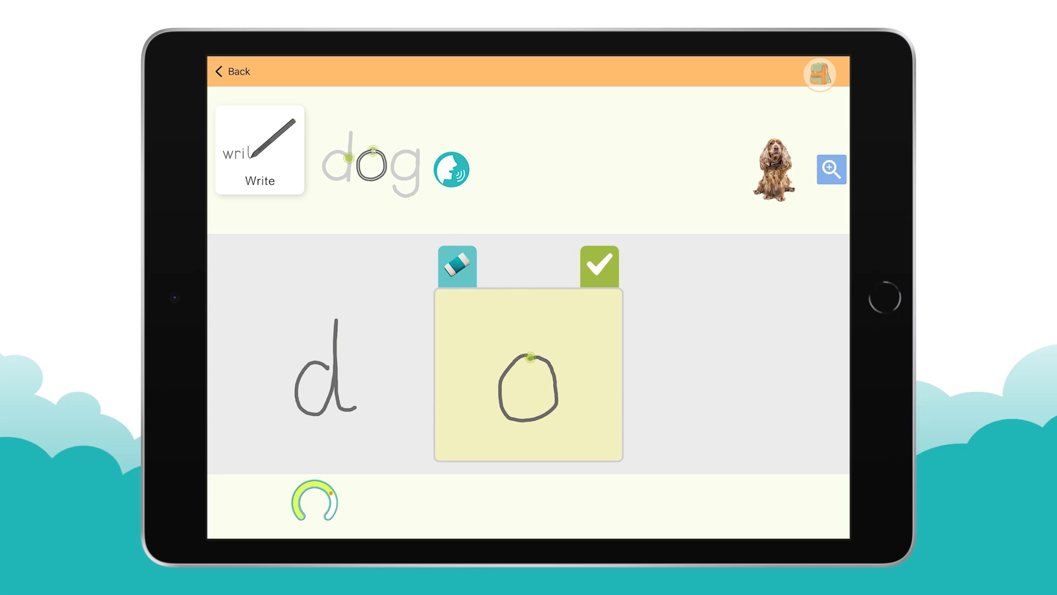
pyautogui.click(599, 265)
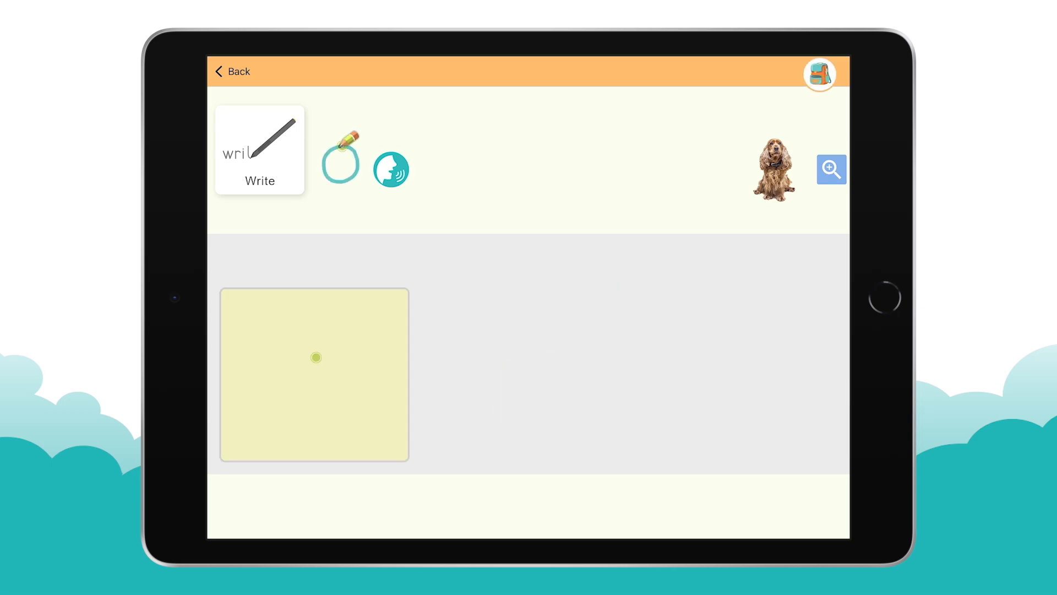
pyautogui.click(340, 164)
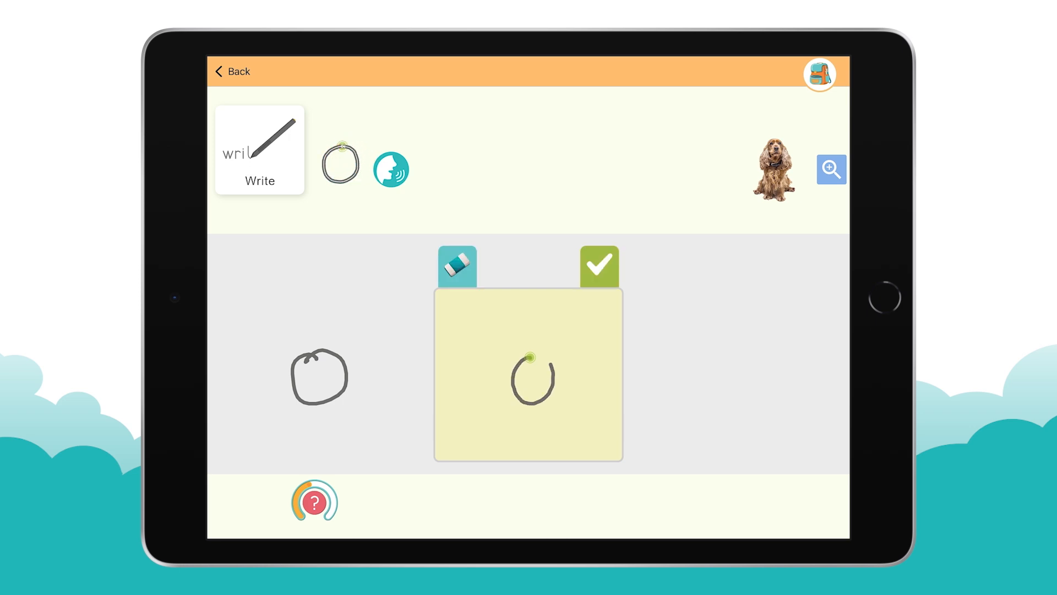
pyautogui.click(599, 265)
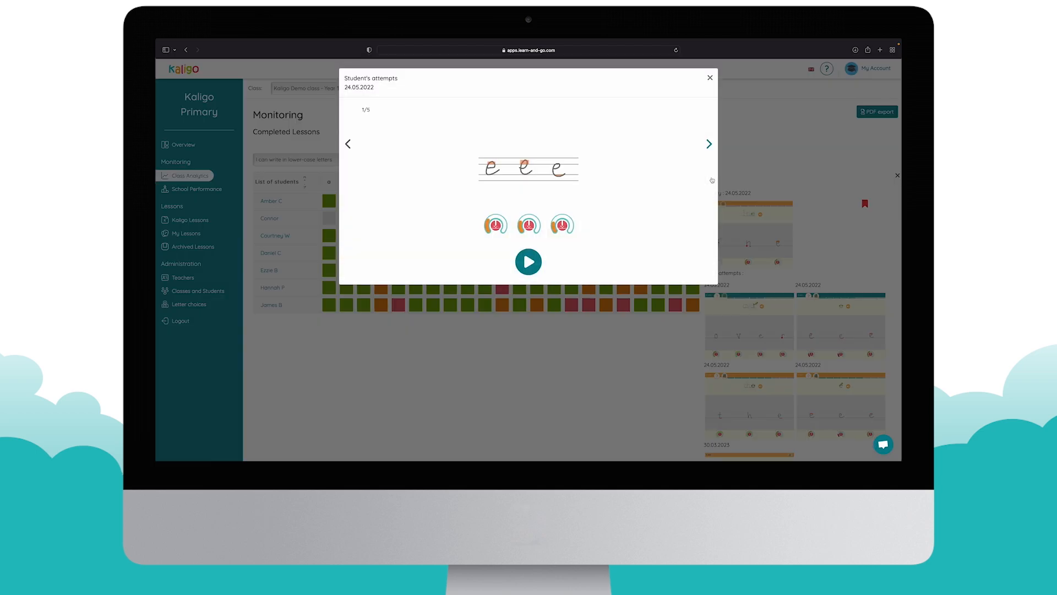
# - Step to the student's next recorded attempt at the letter e
pyautogui.click(529, 261)
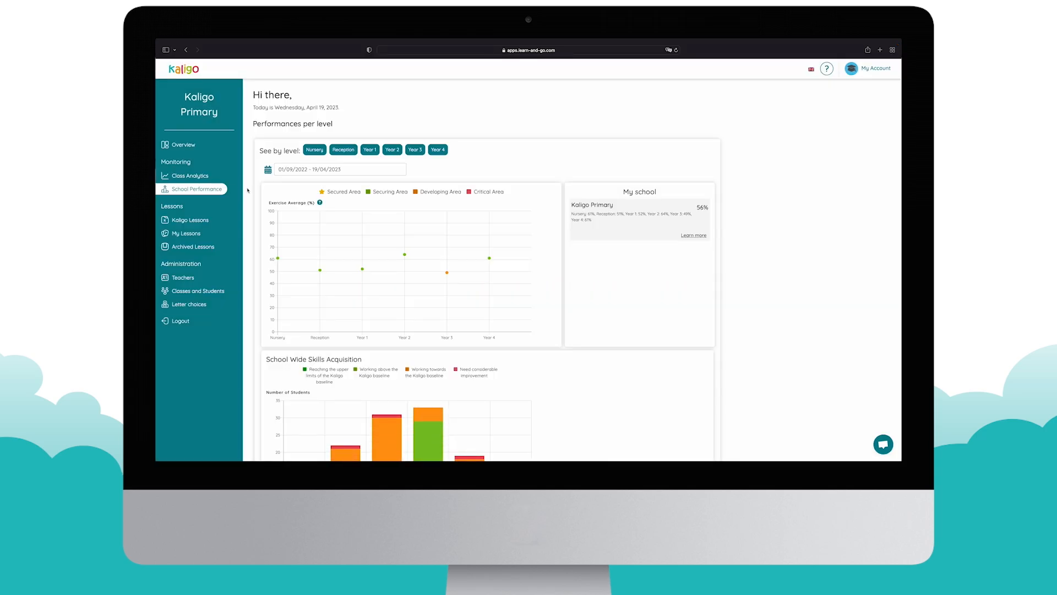
# - Scroll the School Performance overview down to the School Wide Skills Acquisition chart
pyautogui.scroll(-3)
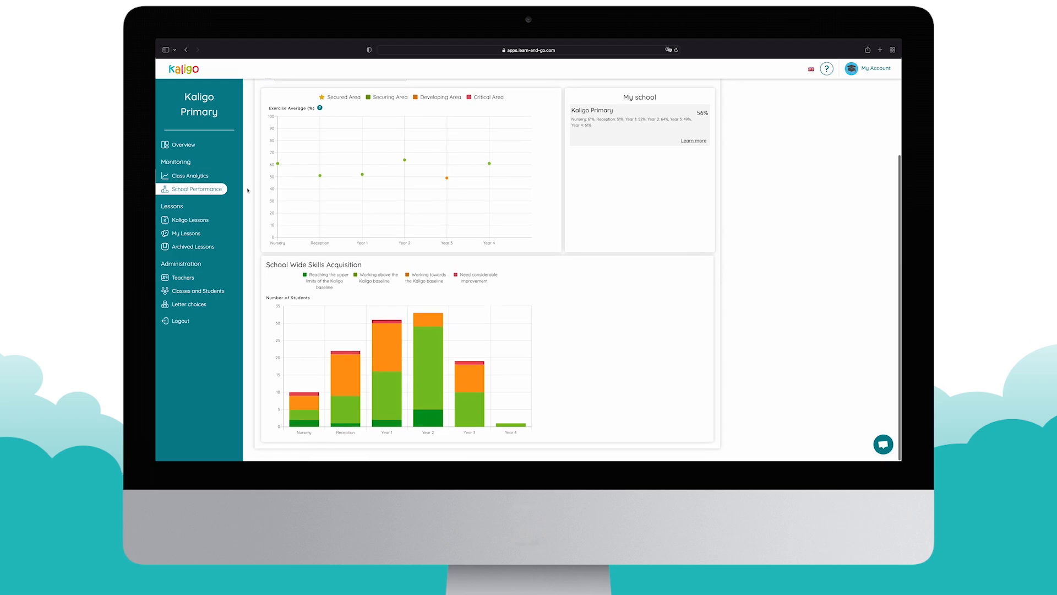
pyautogui.click(196, 291)
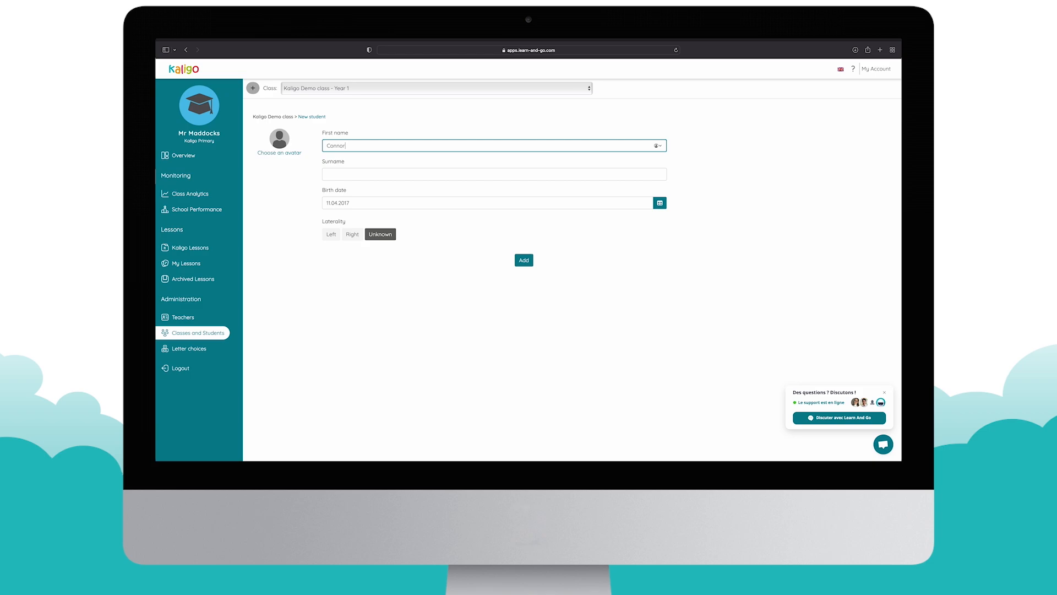
# - Add Connor as a right-handed Year 1 student with a yellow writing background
pyautogui.click(351, 234)
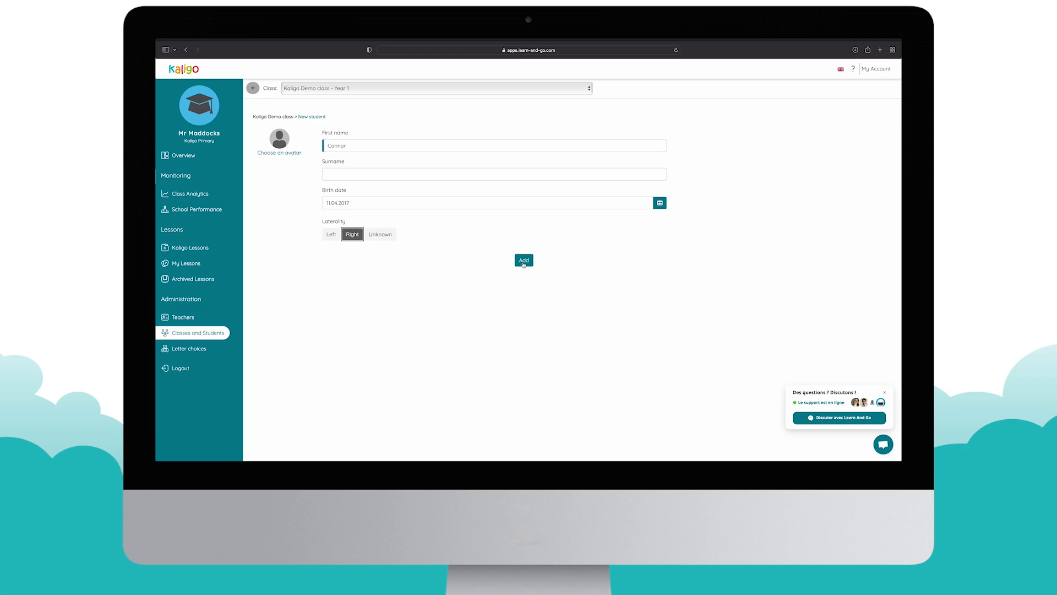
pyautogui.click(523, 260)
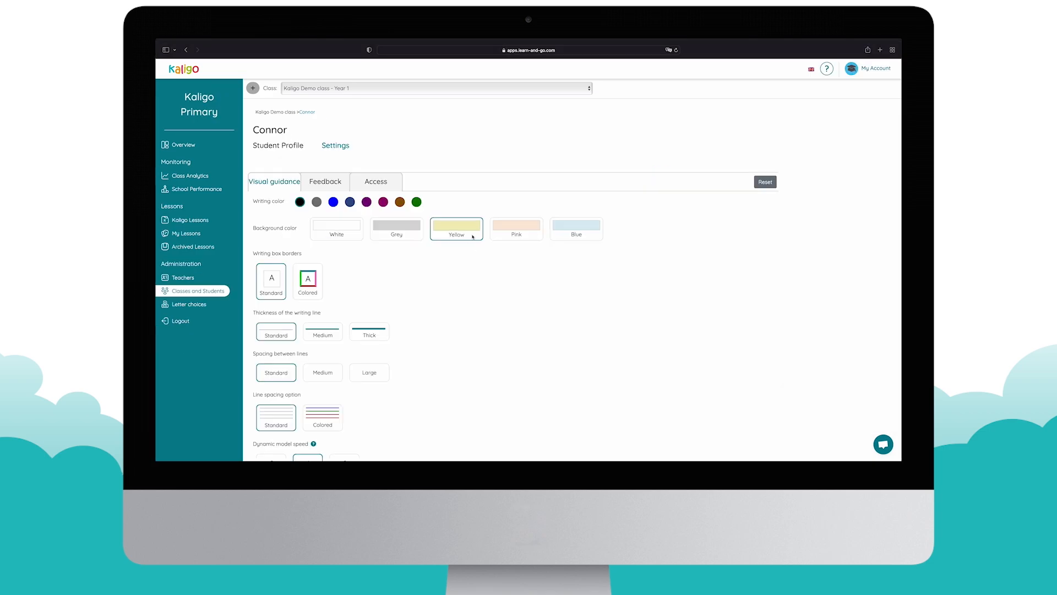
pyautogui.click(322, 331)
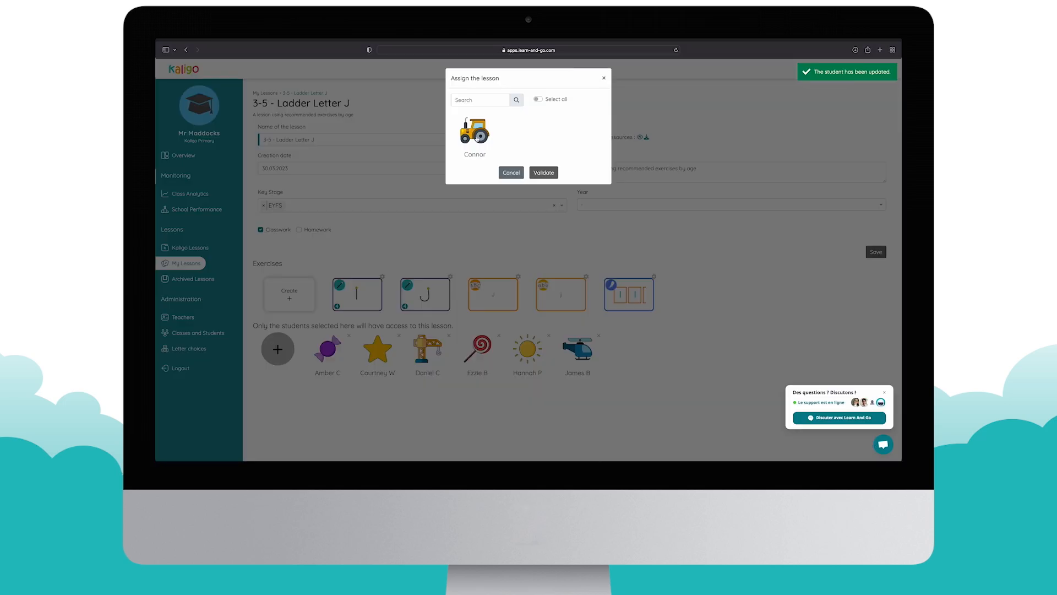
# - Select Connor in the Assign the lesson dialog and validate the Ladder Letter J assignment
pyautogui.click(475, 136)
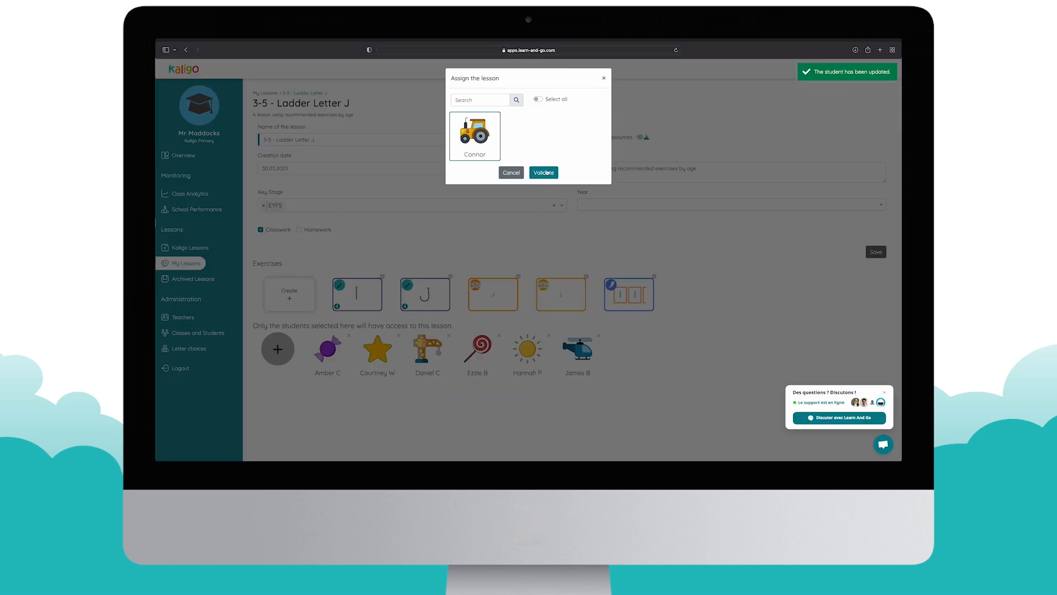
pyautogui.click(543, 172)
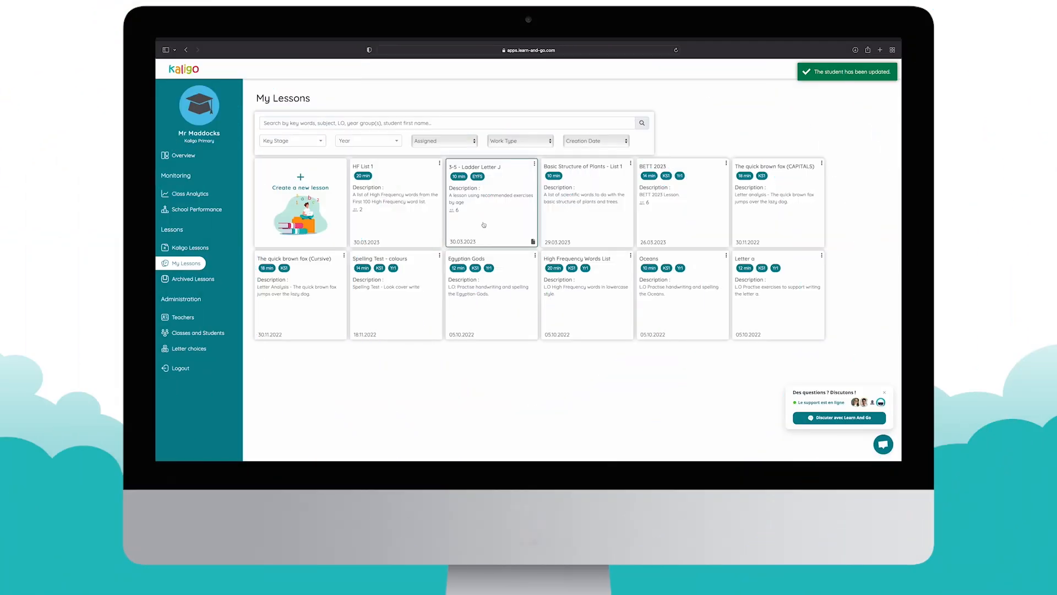
# - Add Bottom Diagonal Joins from the English Kaligo Lessons library to My Lessons
pyautogui.click(190, 247)
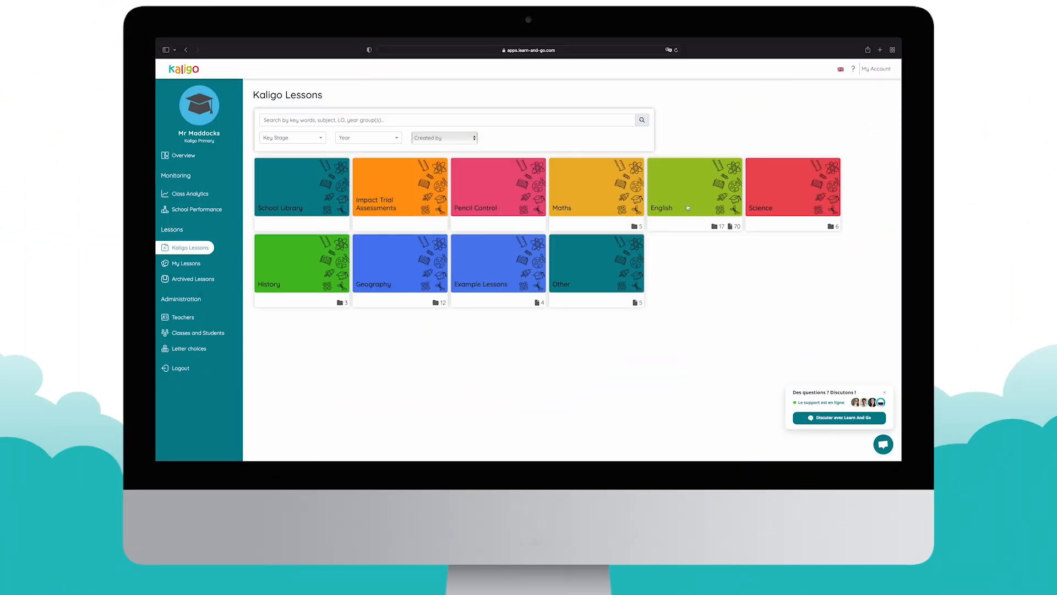
pyautogui.click(694, 187)
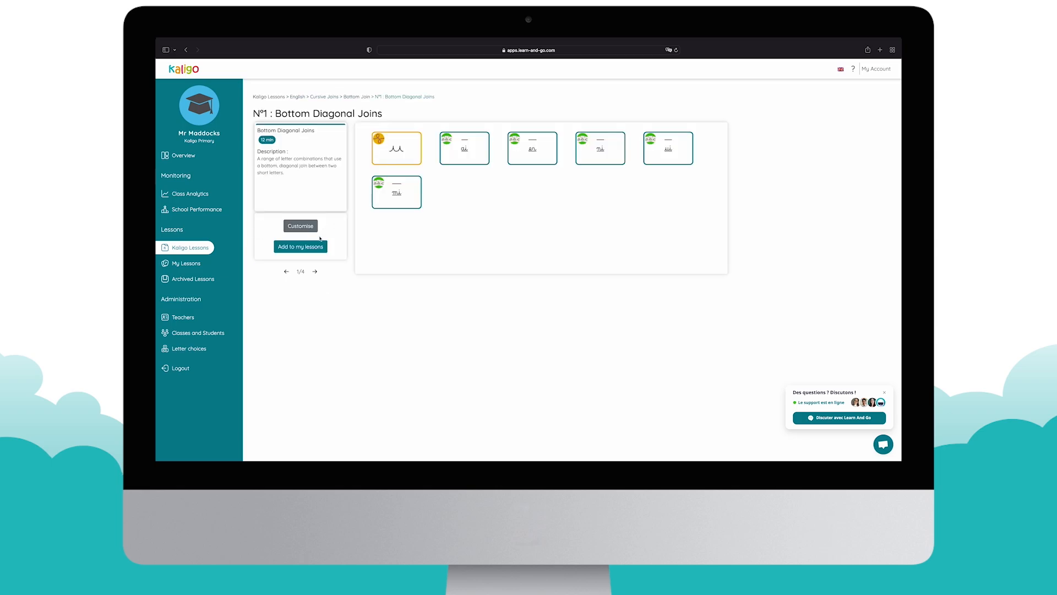
pyautogui.click(301, 246)
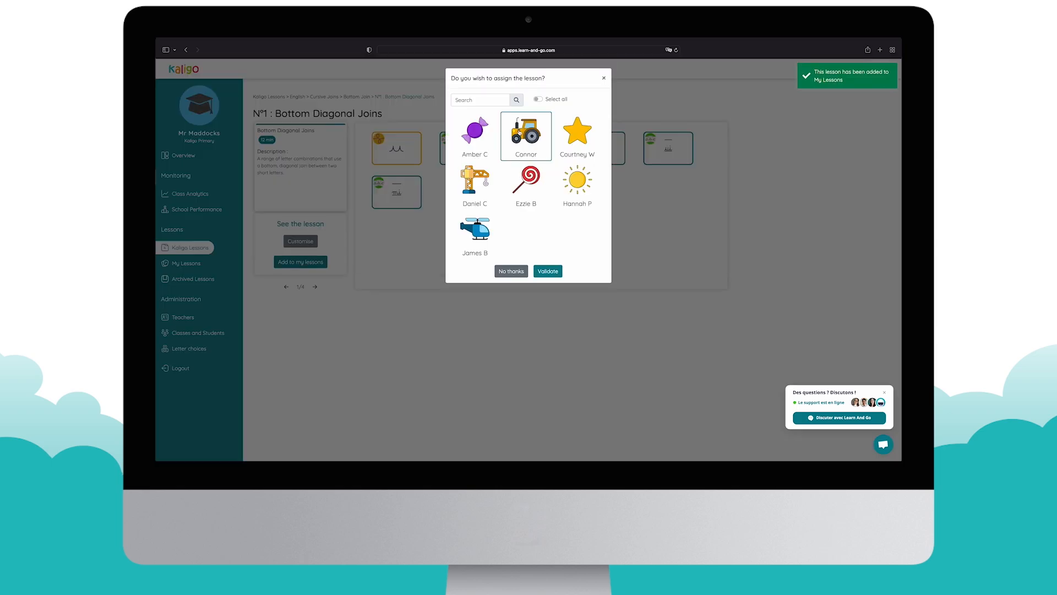